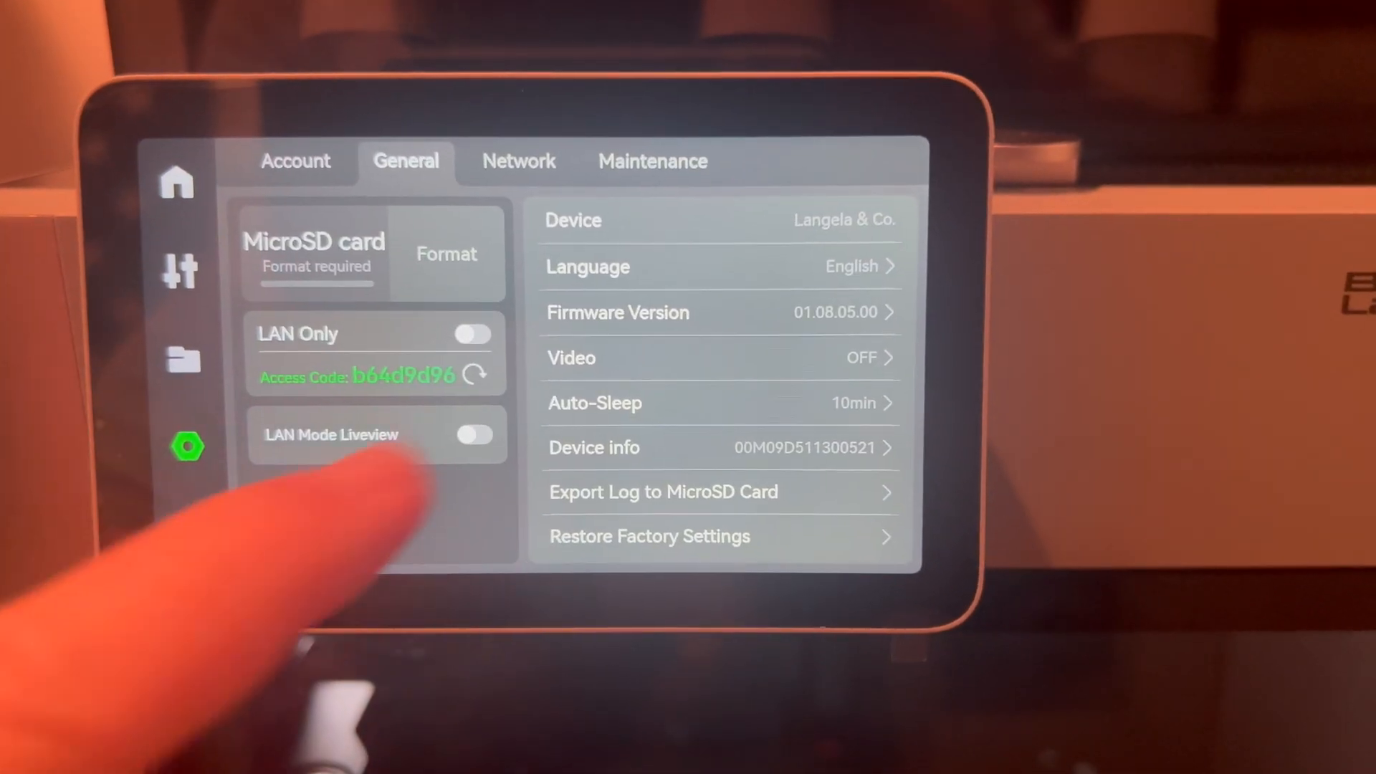
# Format the printer's 117.0G microSD card from Settings > General.
pyautogui.click(446, 253)
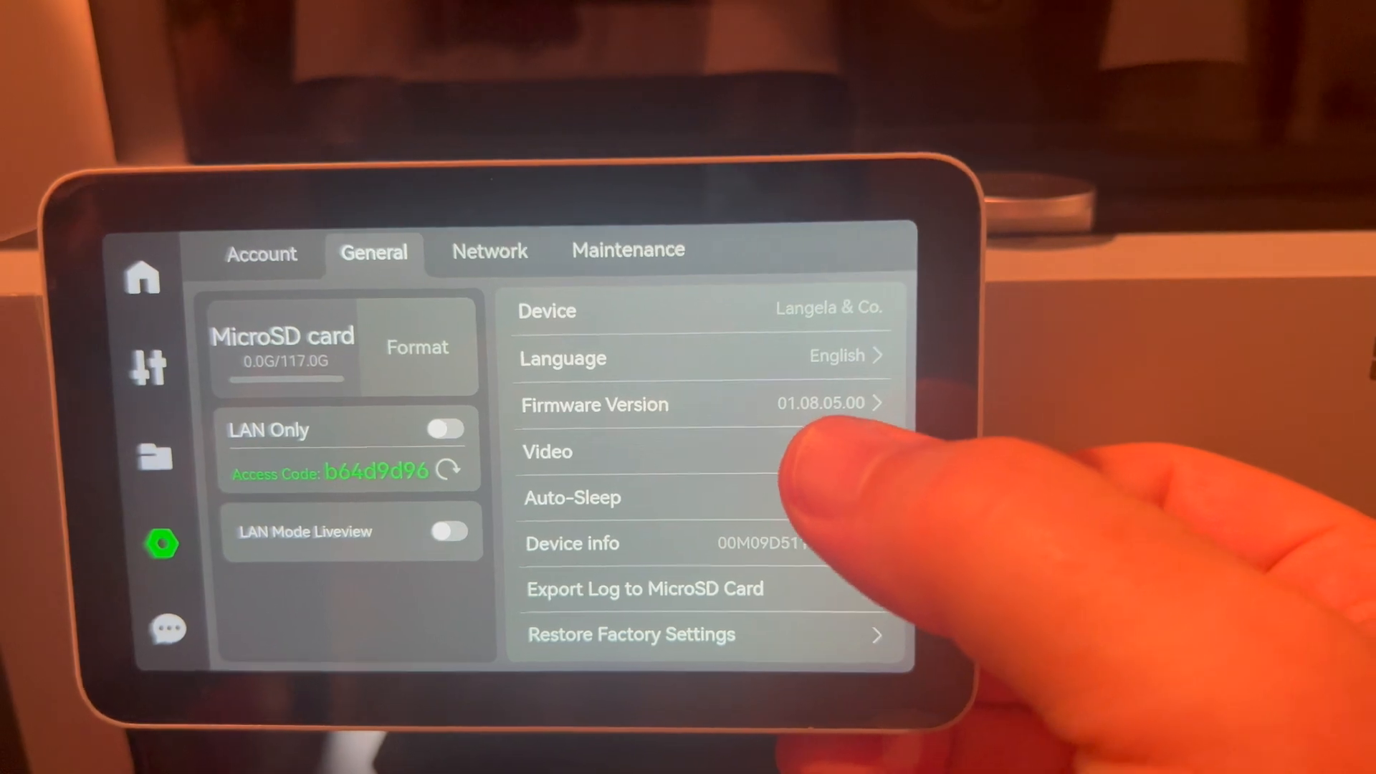
pyautogui.click(546, 452)
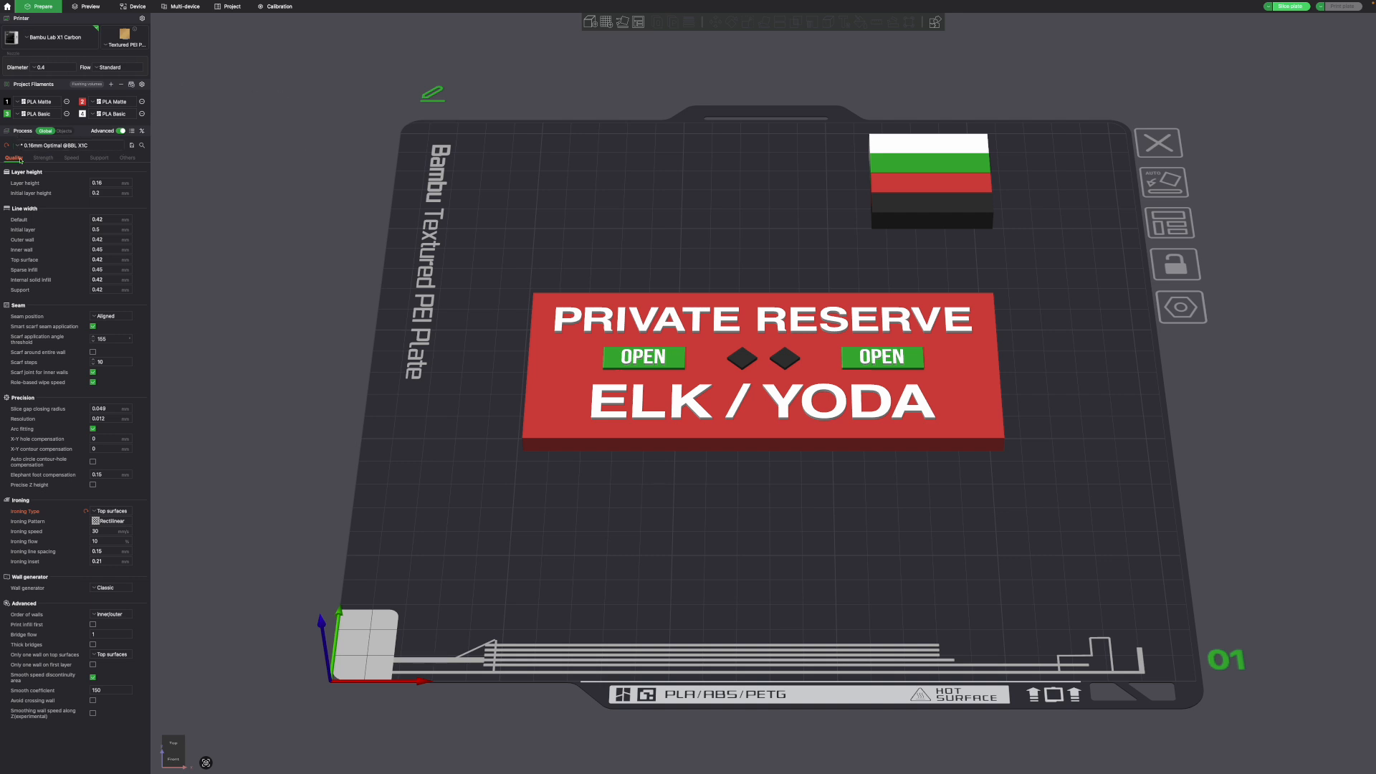
# Choose Traditional timelapse under Others > Special mode, then slice the sign plate.
pyautogui.click(127, 158)
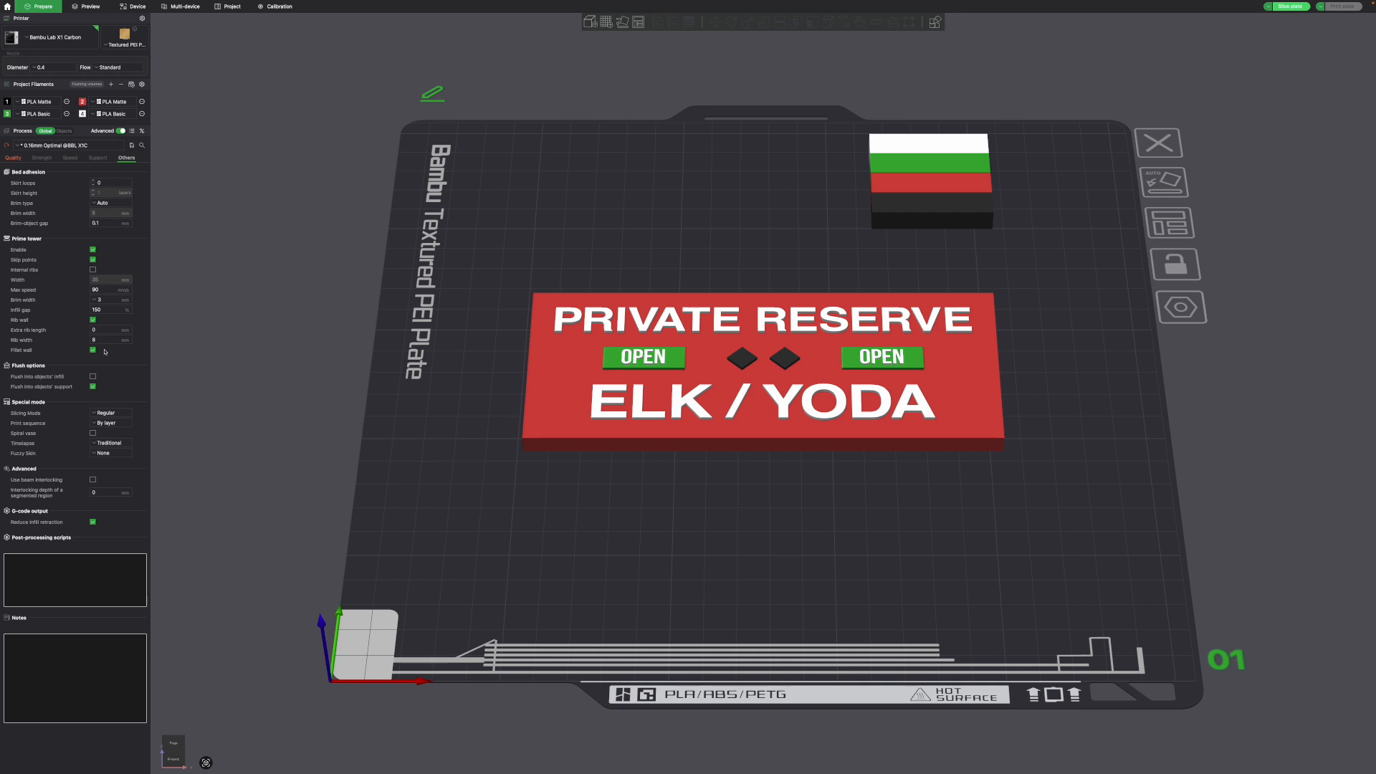
pyautogui.click(111, 443)
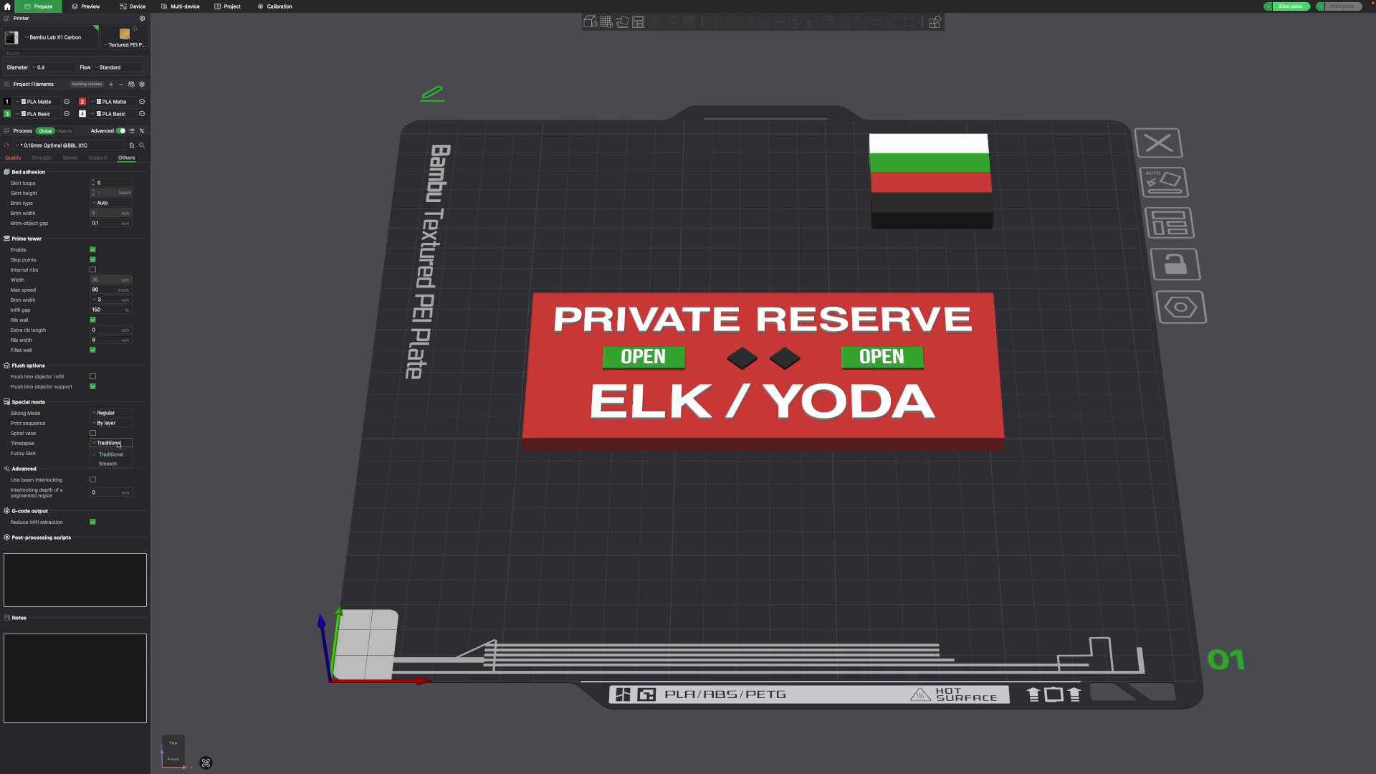
pyautogui.click(110, 453)
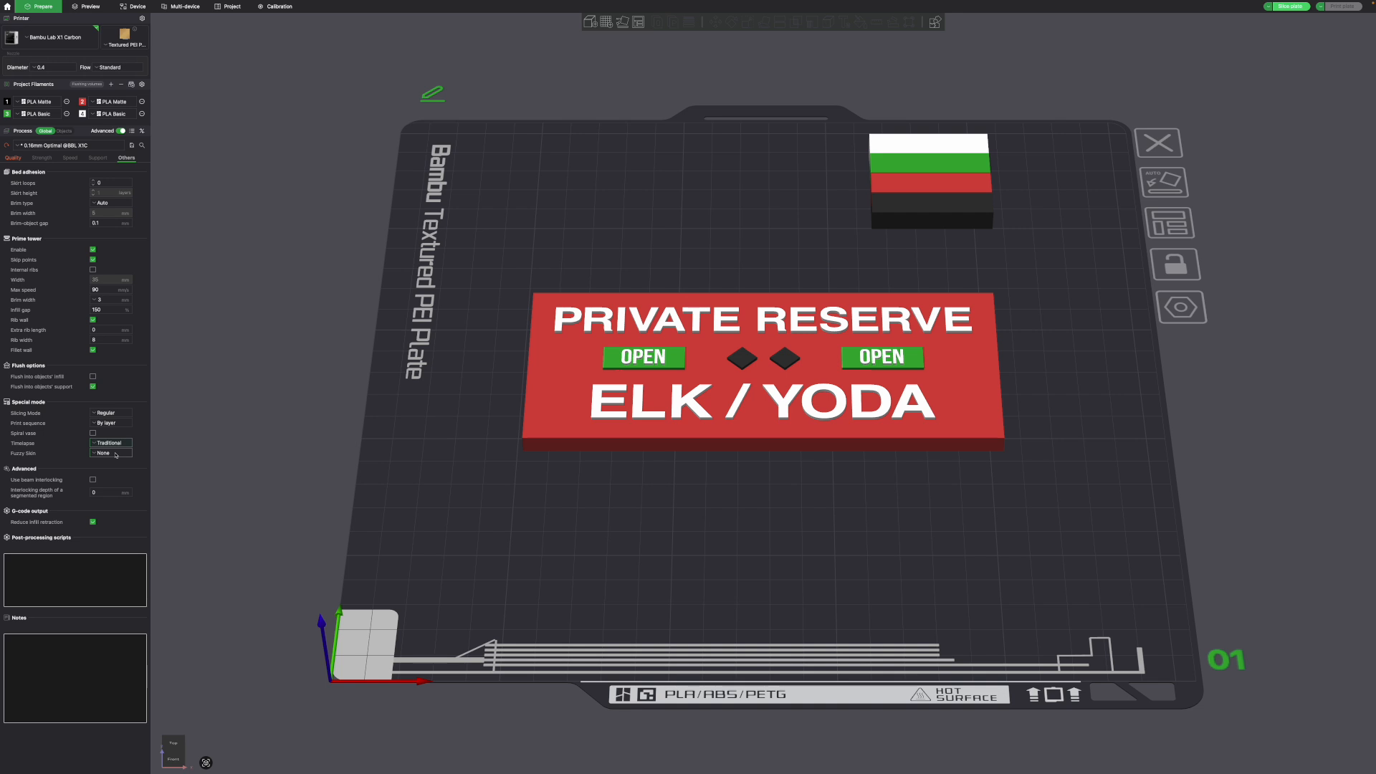
pyautogui.click(88, 6)
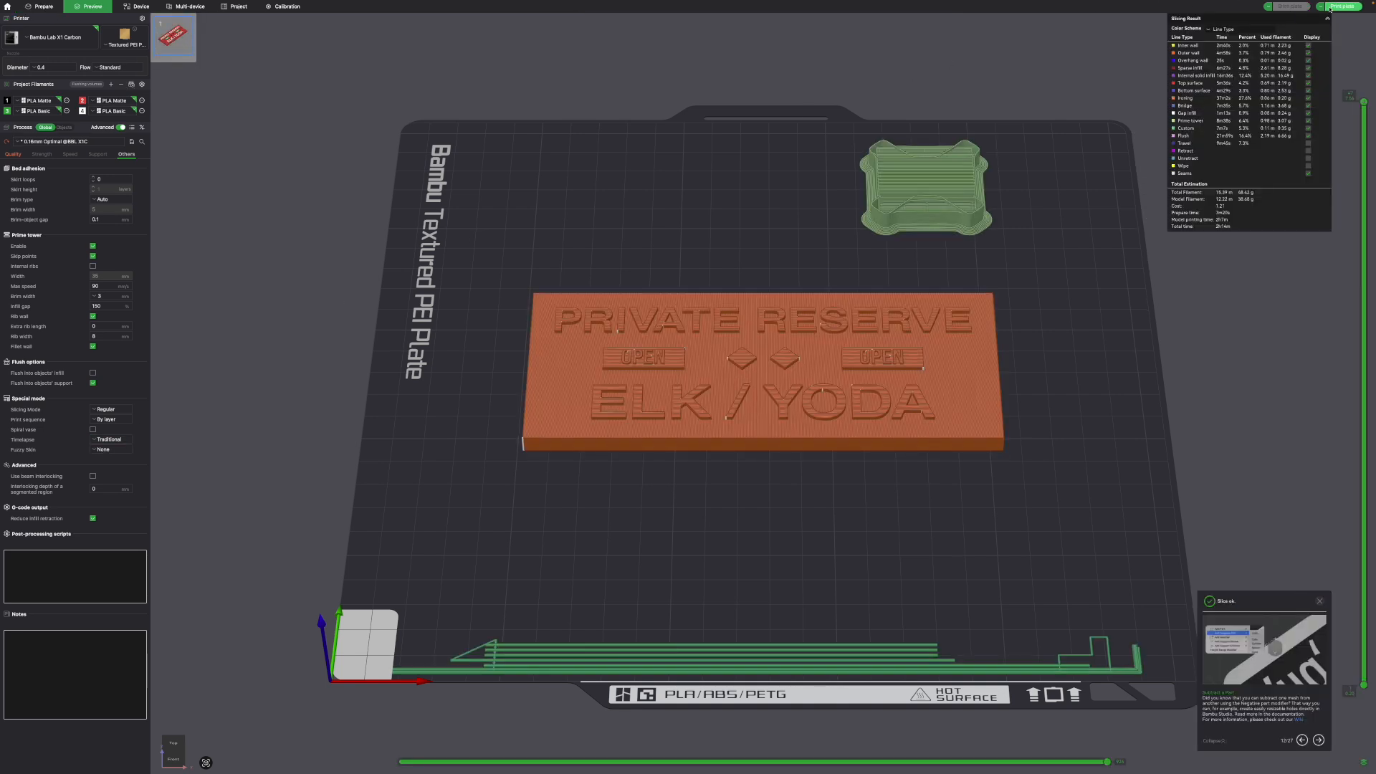
# Send the sign job with the Timelapse toggle on, then view Device > Storage timelapses.
pyautogui.click(1348, 8)
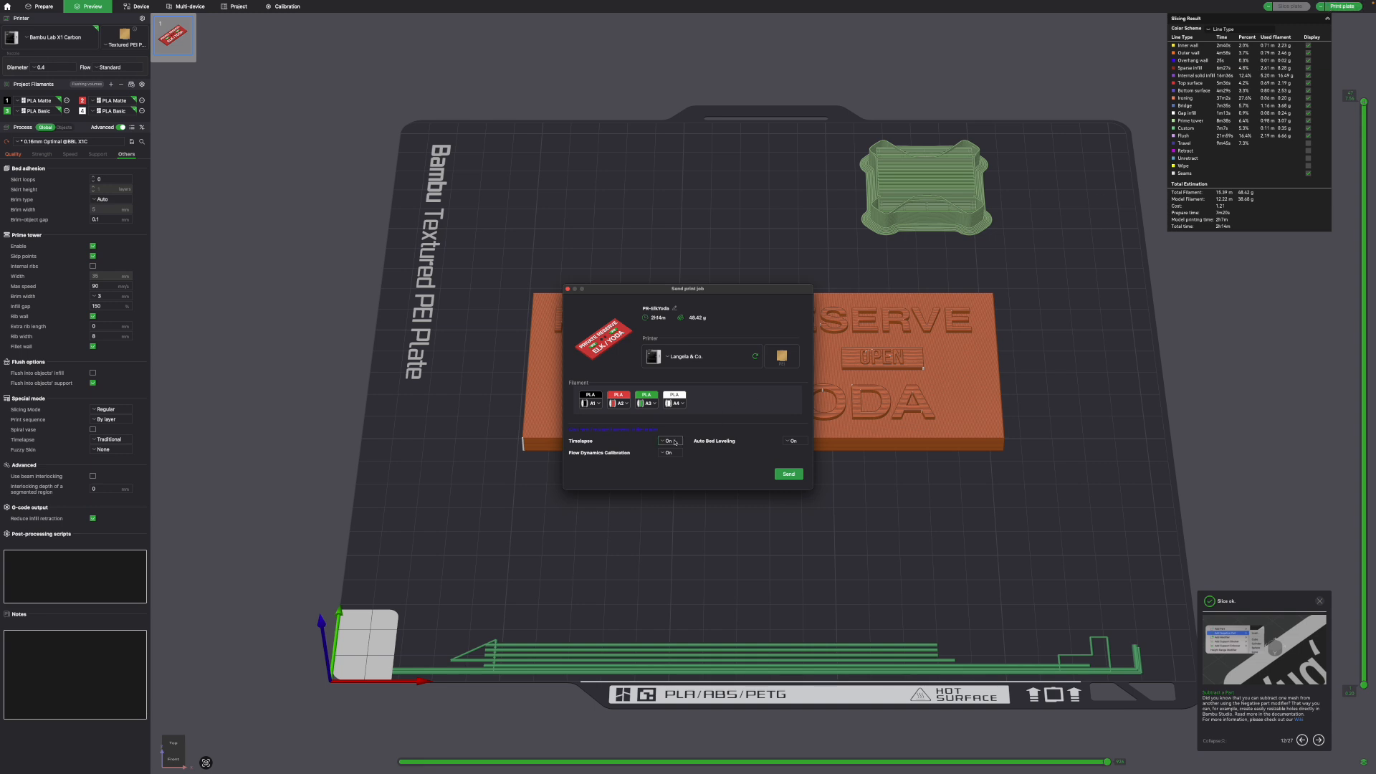
pyautogui.click(668, 453)
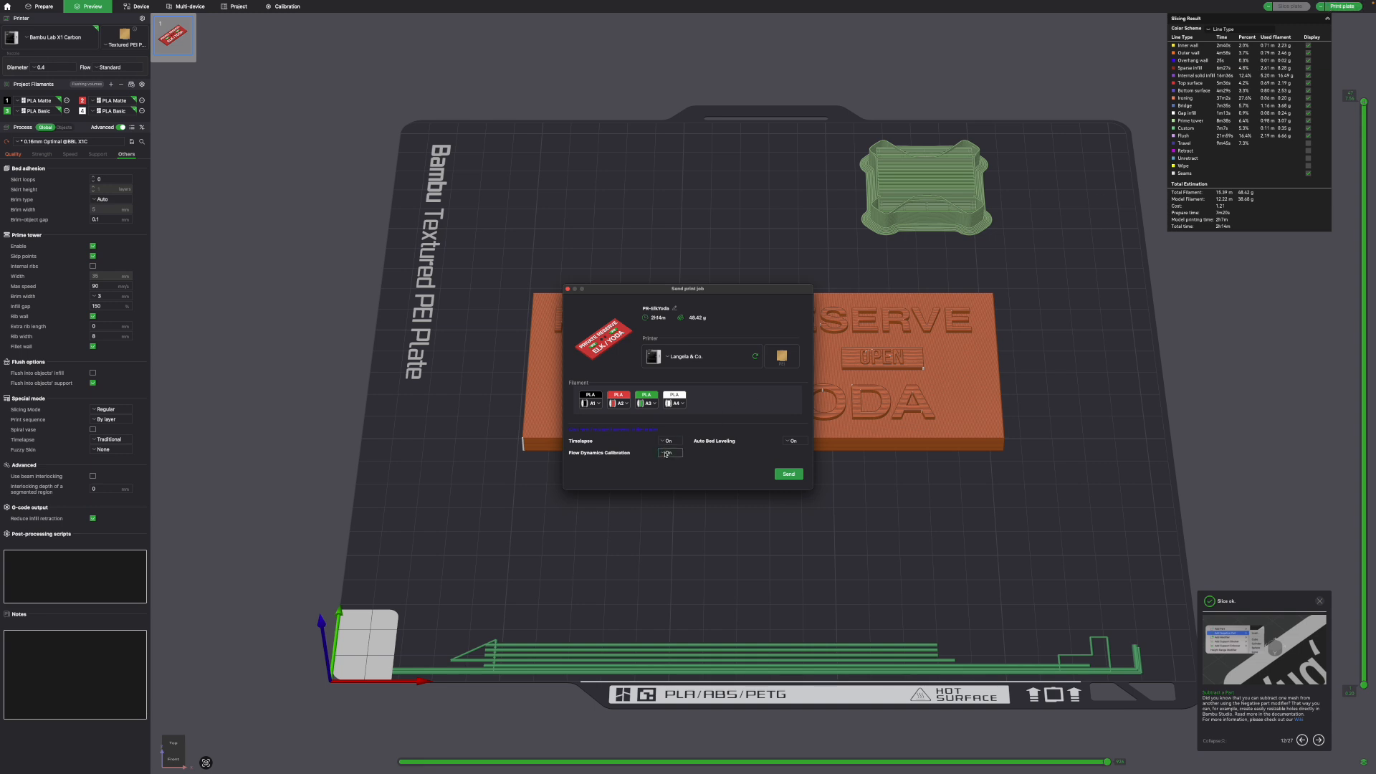
pyautogui.click(788, 474)
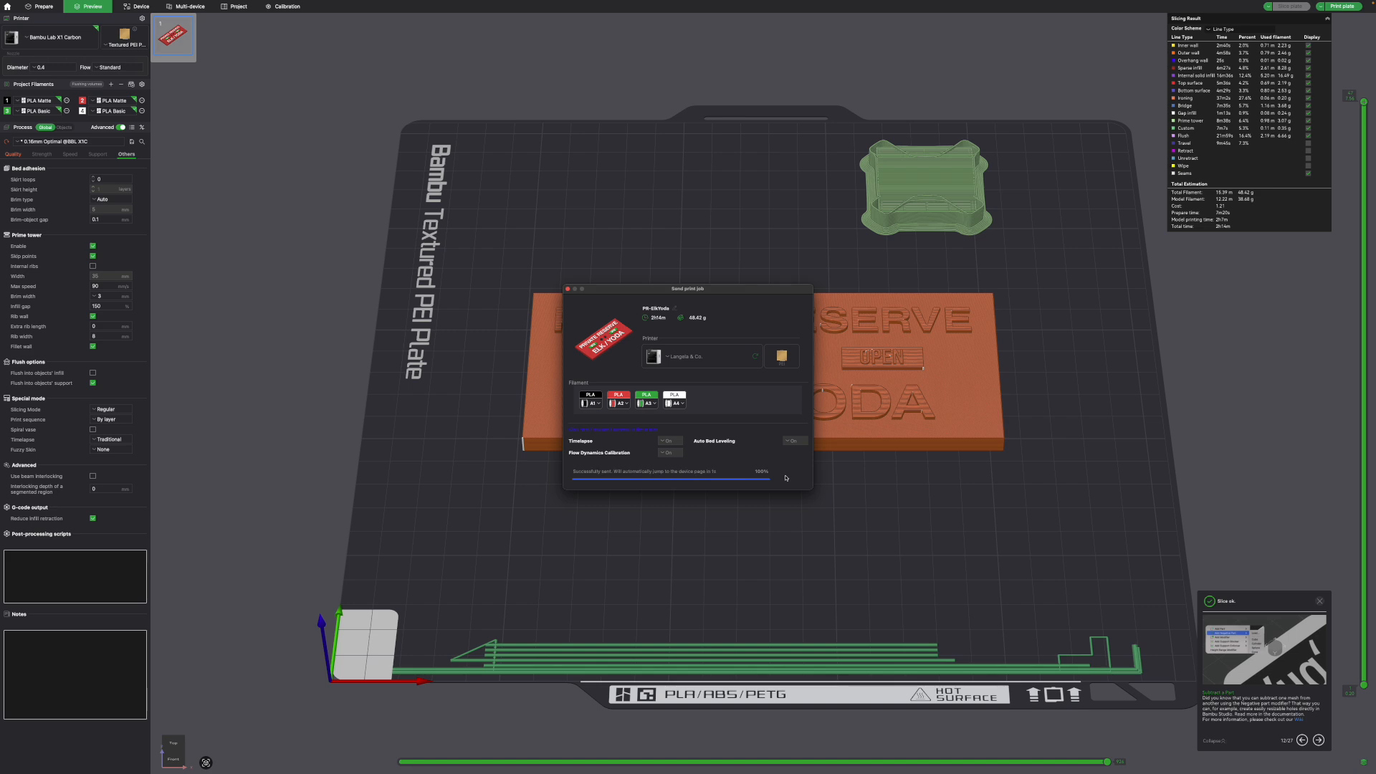
pyautogui.click(142, 7)
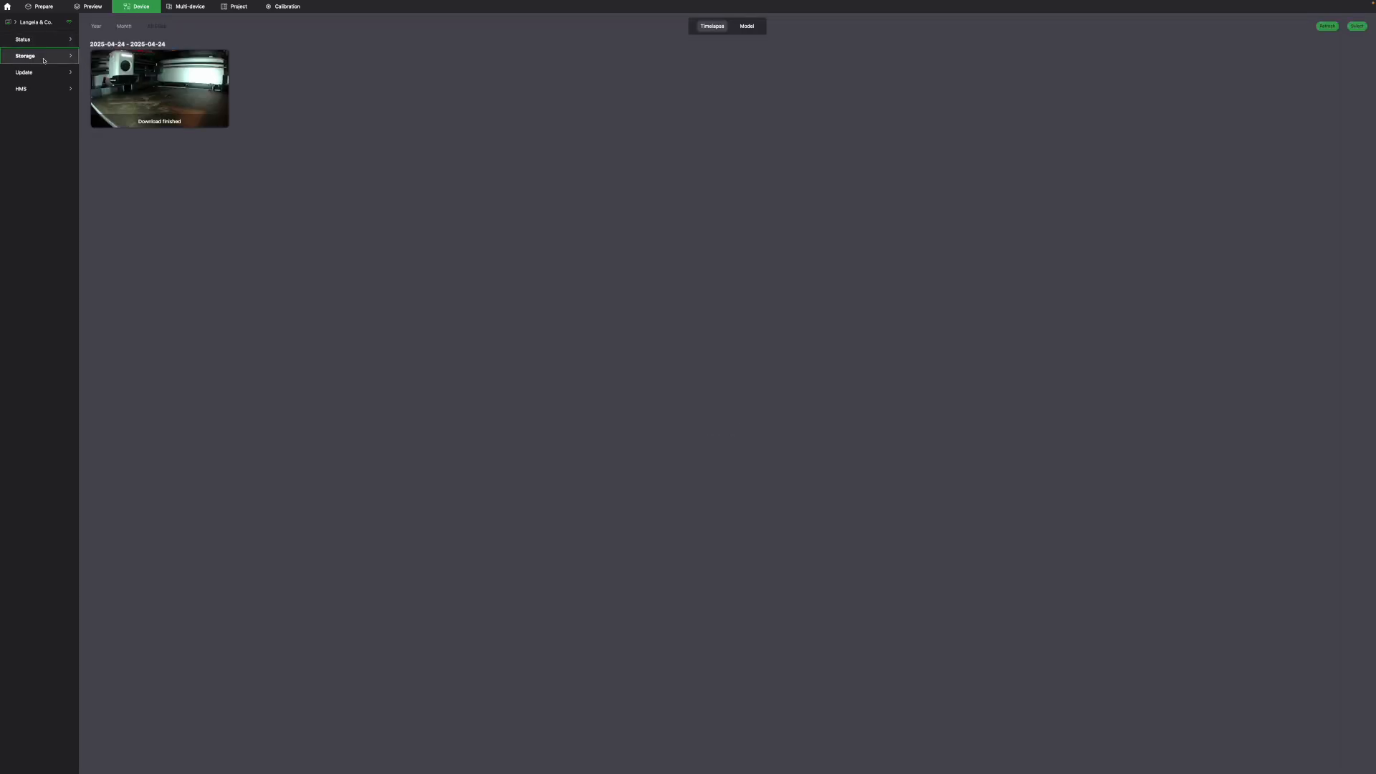